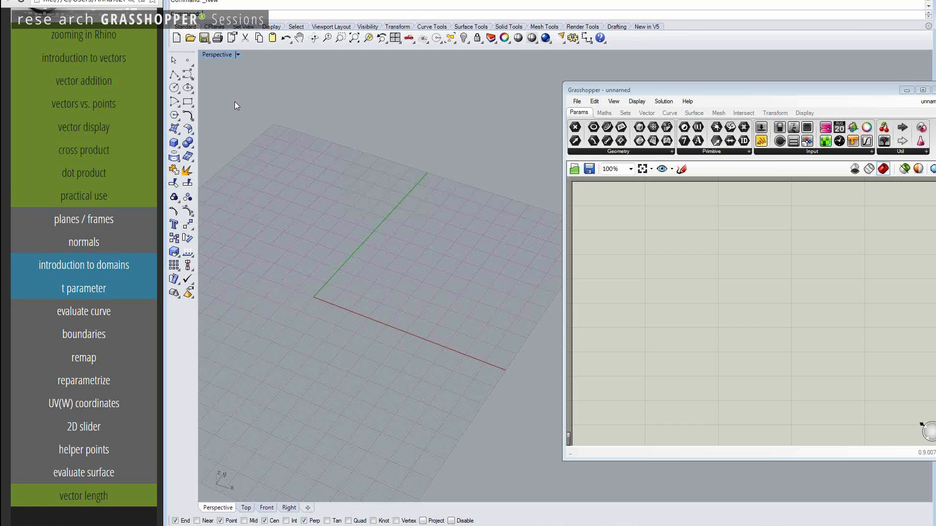
mouse_move(187, 87)
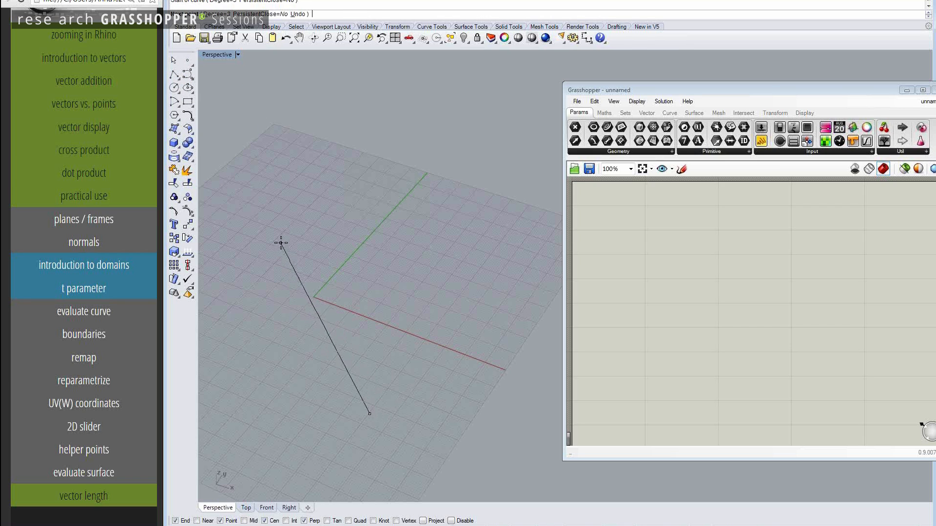
Step: Draw a wavy freeform control-point curve near the origin in the Perspective viewport
click(484, 168)
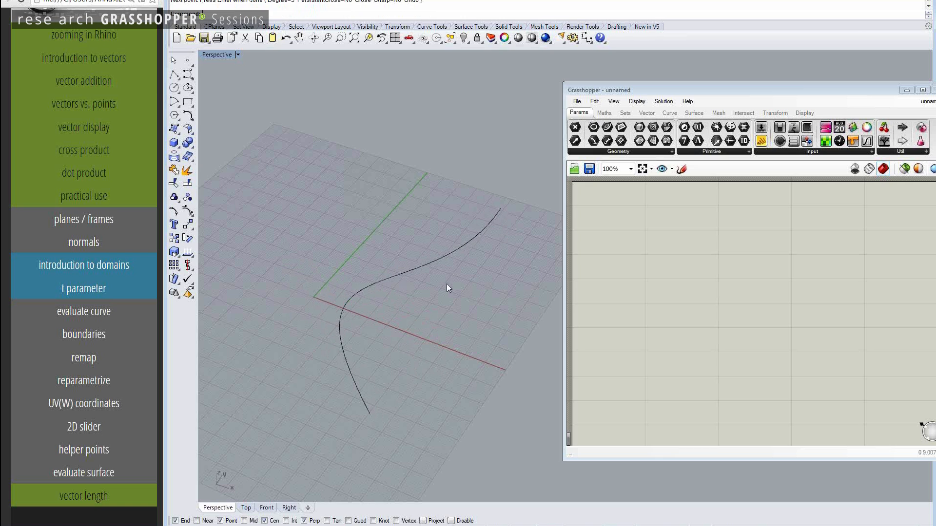
drag(448, 288, 426, 324)
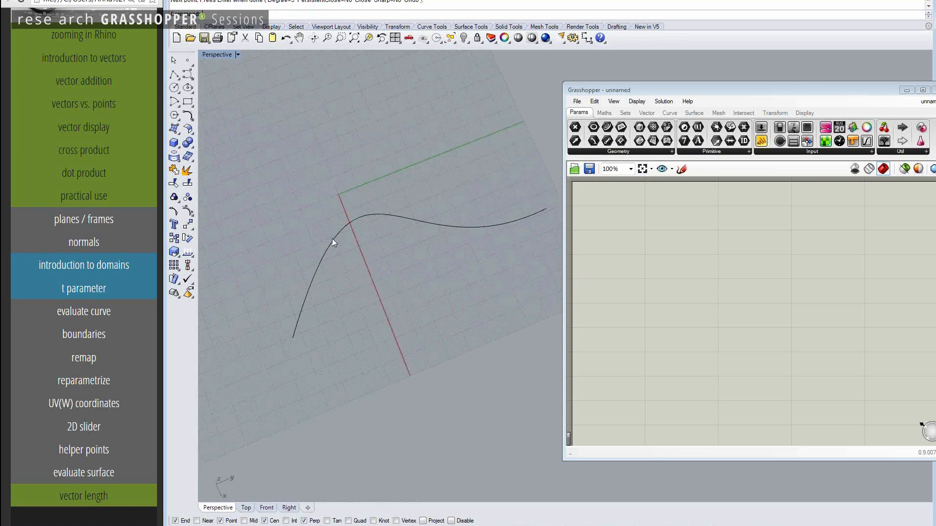
mouse_move(380, 218)
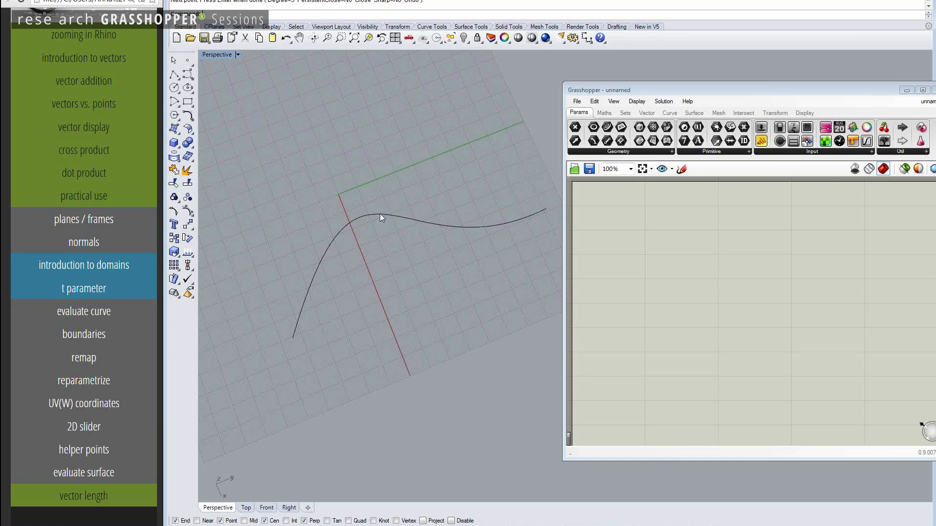
mouse_move(526, 218)
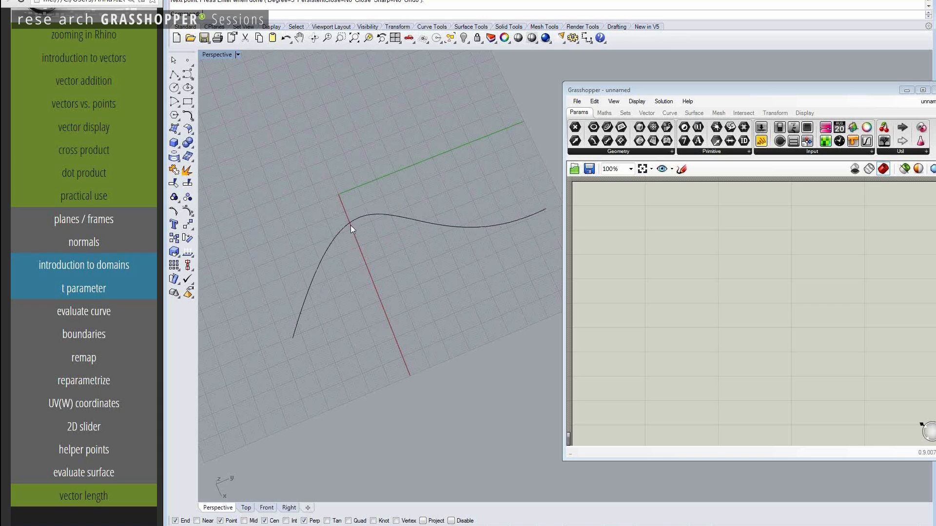
mouse_move(312, 341)
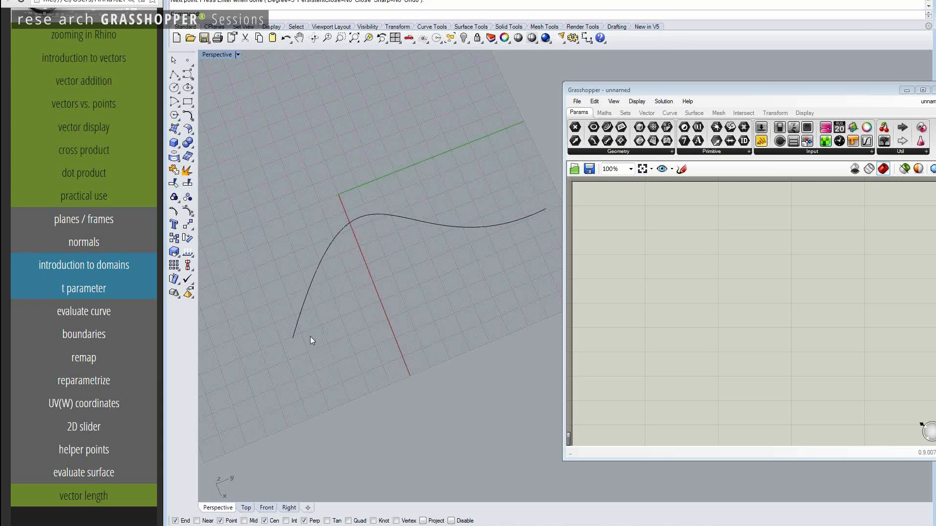
mouse_move(298, 304)
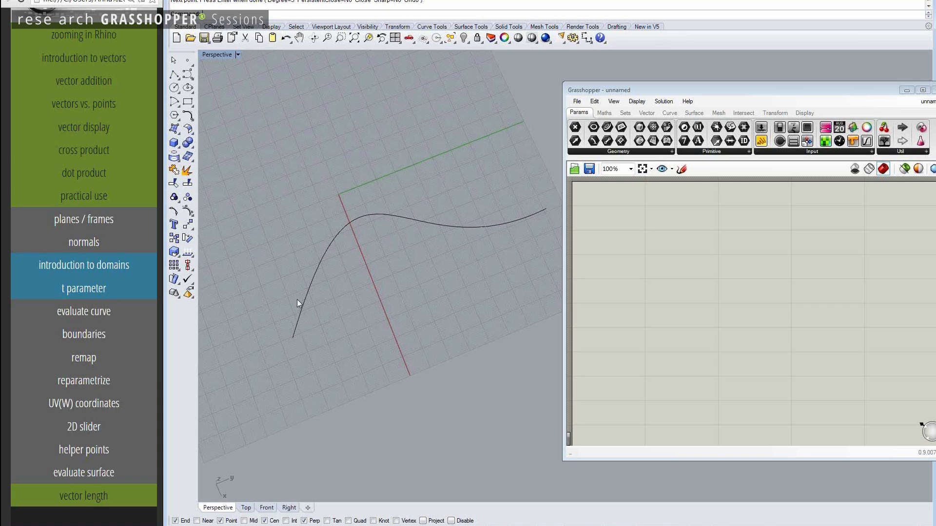
mouse_move(306, 329)
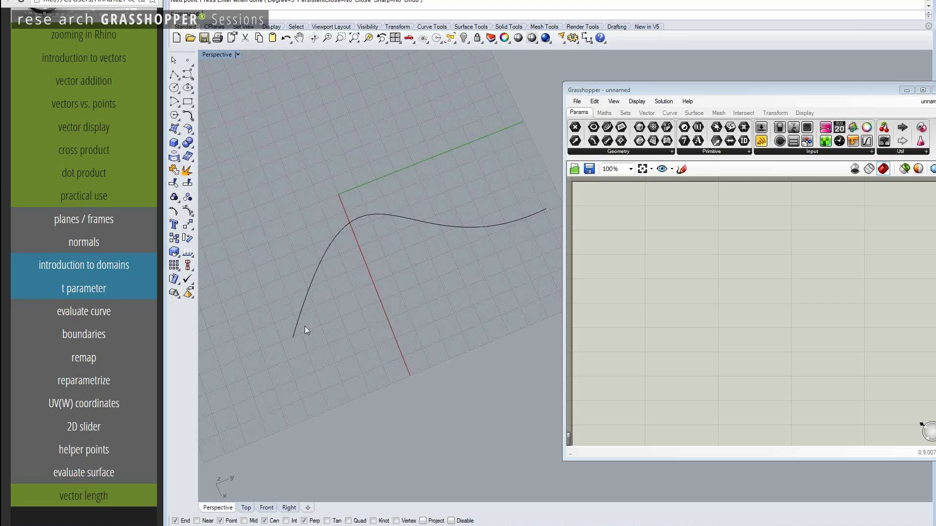
mouse_move(296, 337)
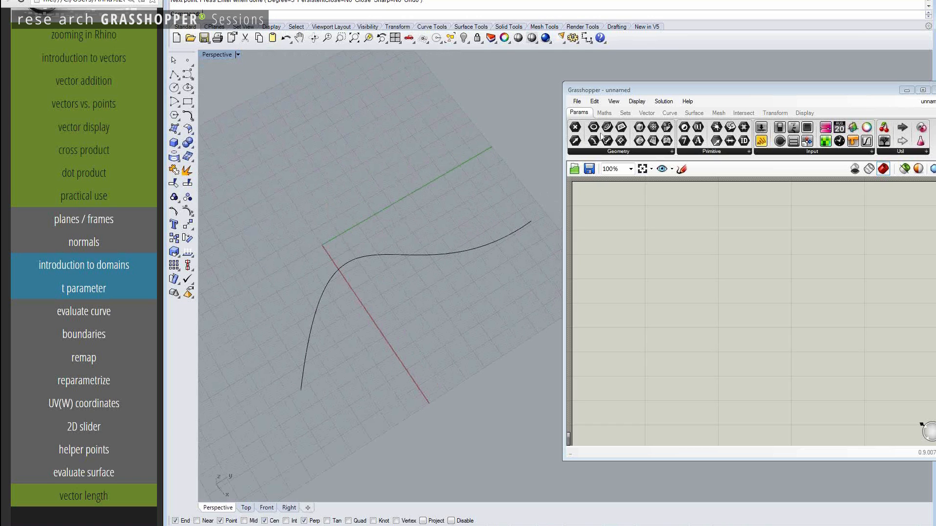
Step: Reference the Rhino curve into a Crv parameter and place it at the canvas's upper left
right_click(630, 267)
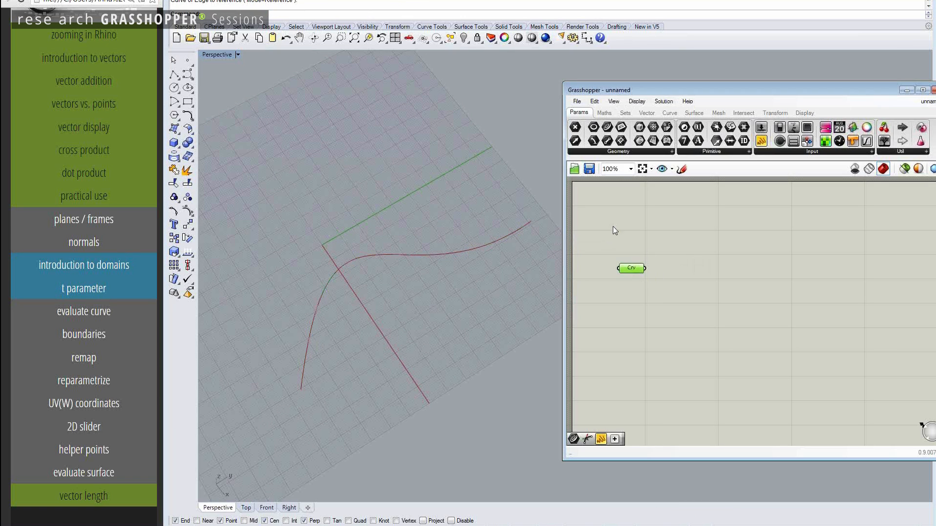
drag(631, 268, 604, 219)
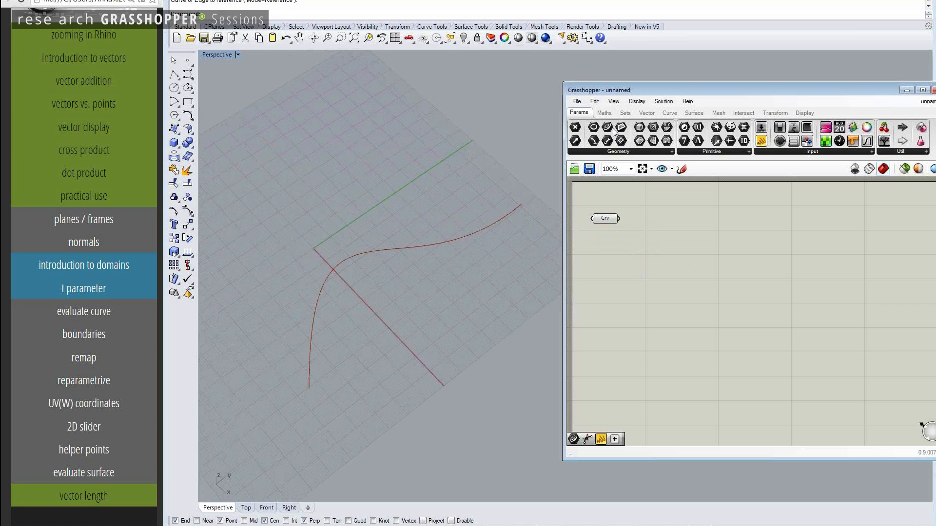
Step: Add a Domain parameter from Params > Primitive to the canvas
click(605, 113)
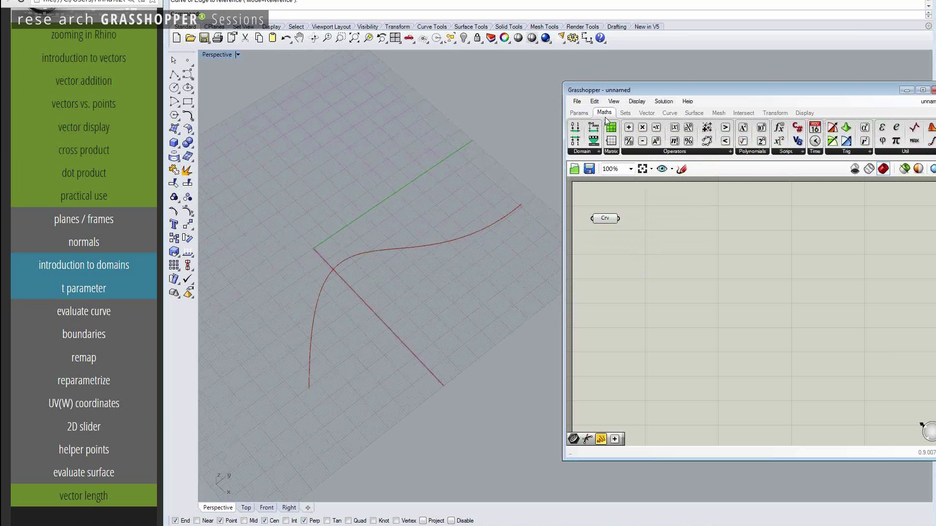
click(579, 113)
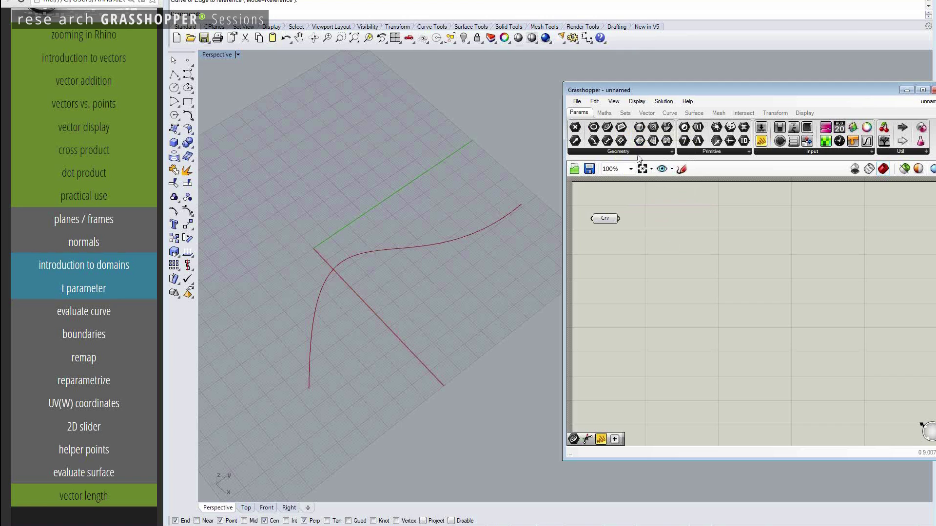
click(712, 151)
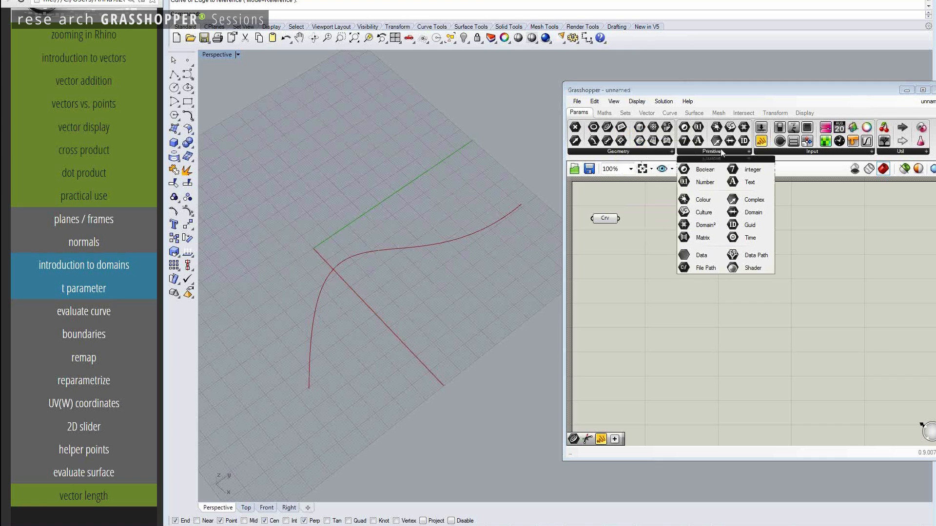
click(666, 251)
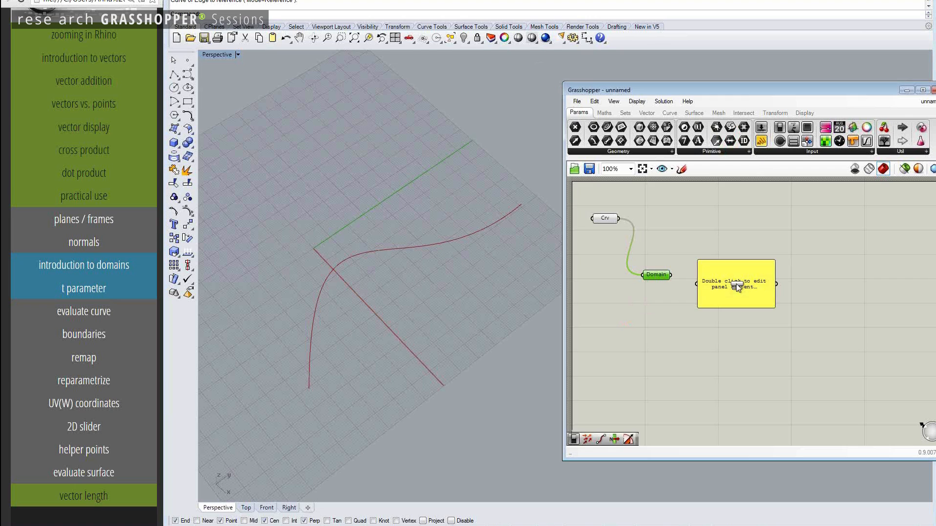
Step: Wire the Domain output into the Panel so it shows 0.0 To 287.105356
double_click(735, 284)
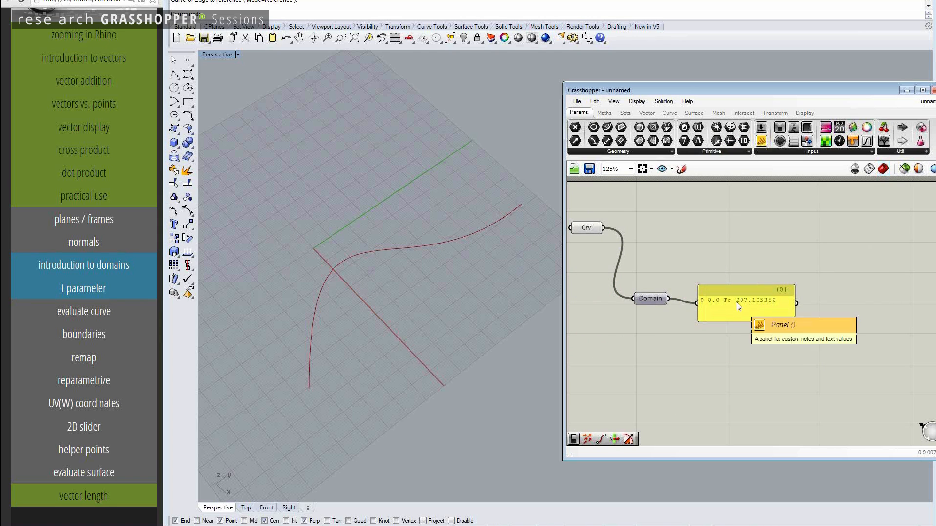
mouse_move(753, 307)
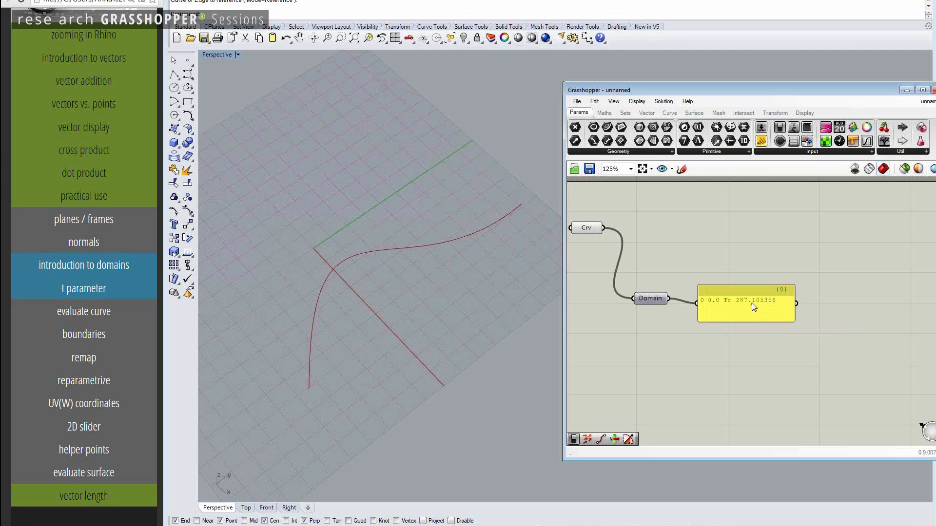
mouse_move(758, 258)
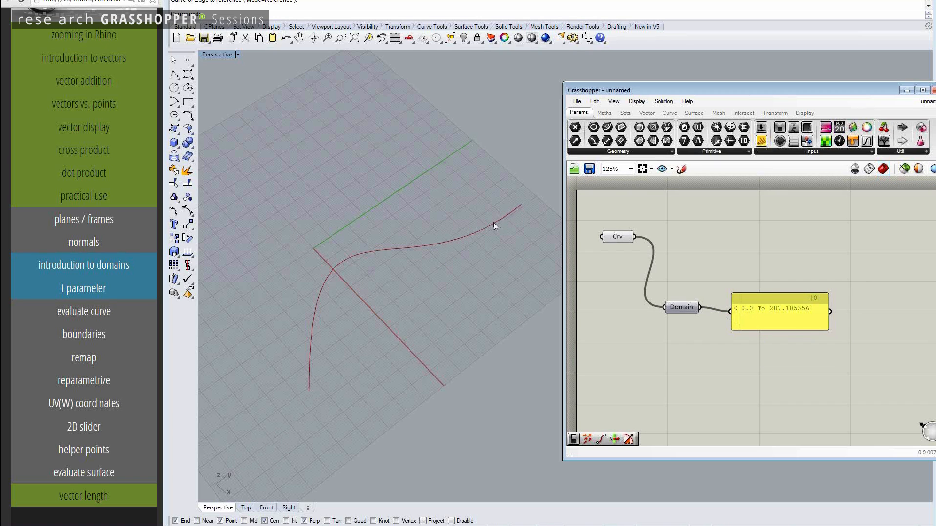
mouse_move(404, 263)
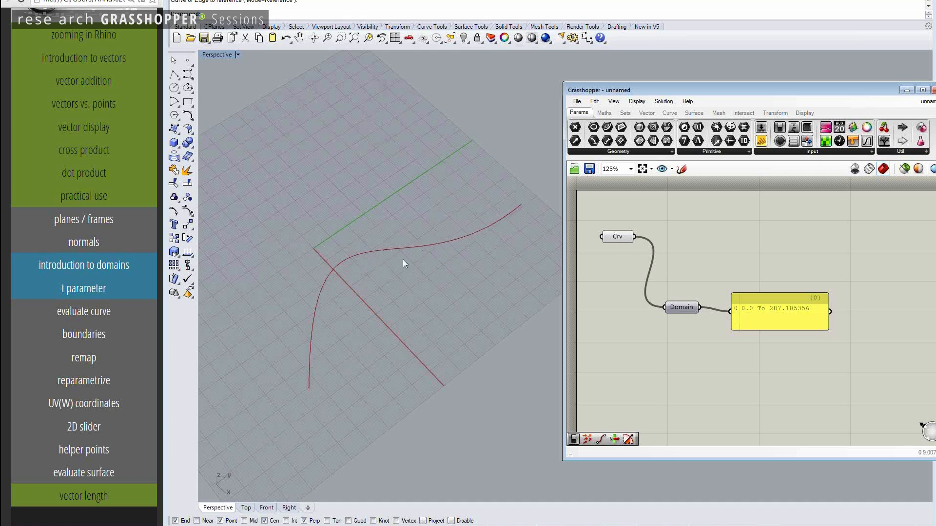
mouse_move(326, 279)
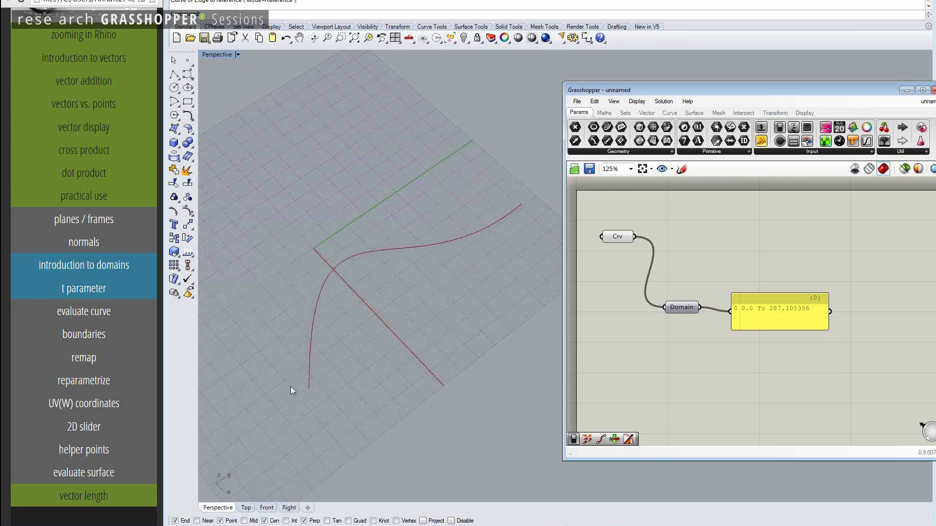
mouse_move(310, 395)
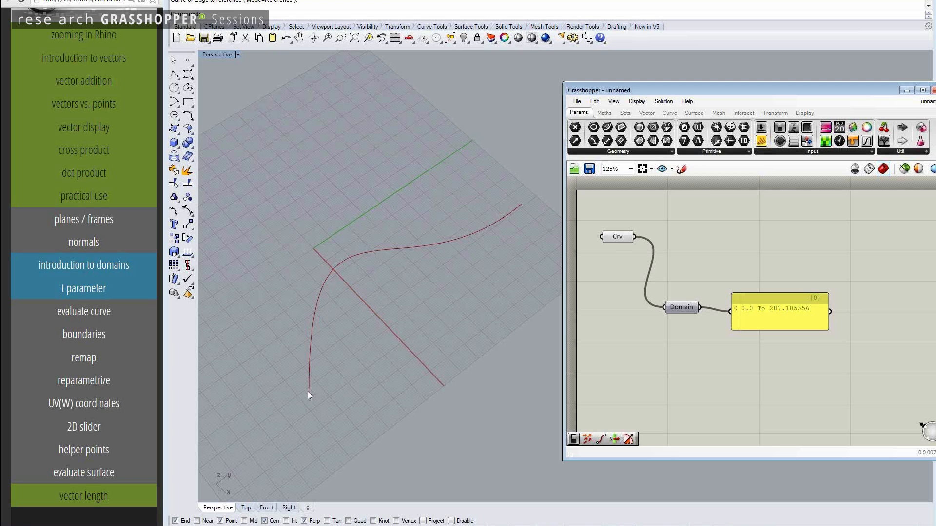
mouse_move(310, 390)
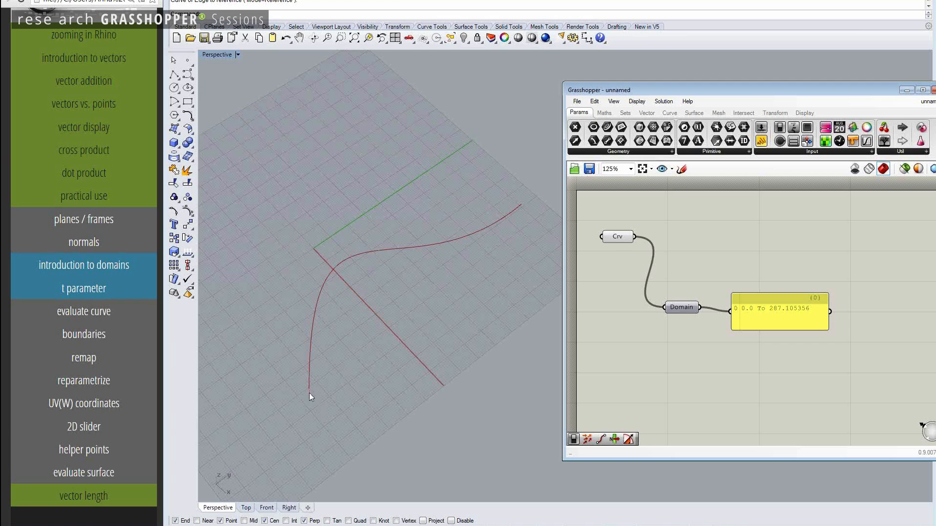
mouse_move(320, 287)
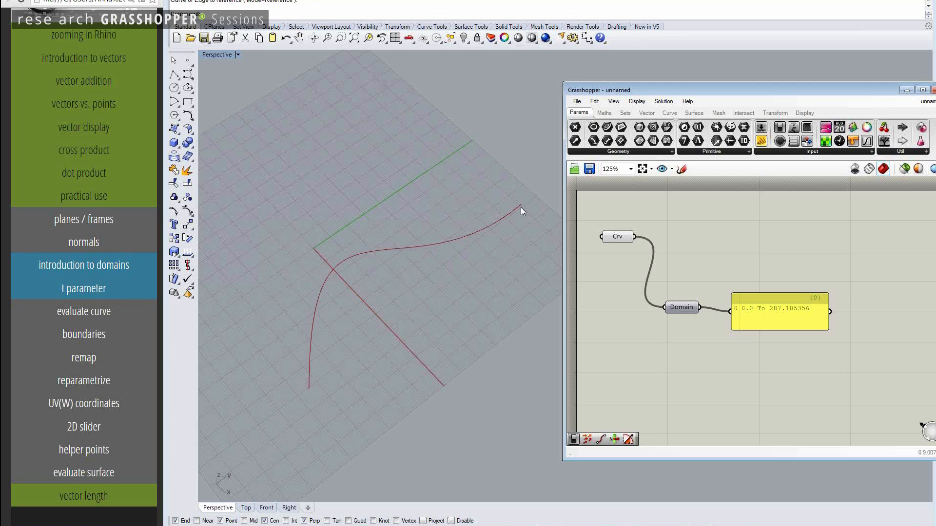
mouse_move(333, 327)
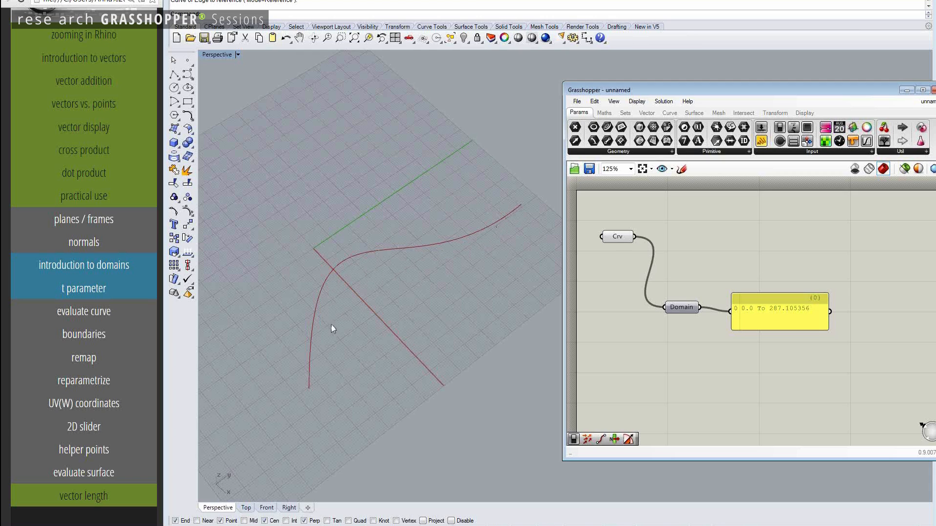
mouse_move(523, 212)
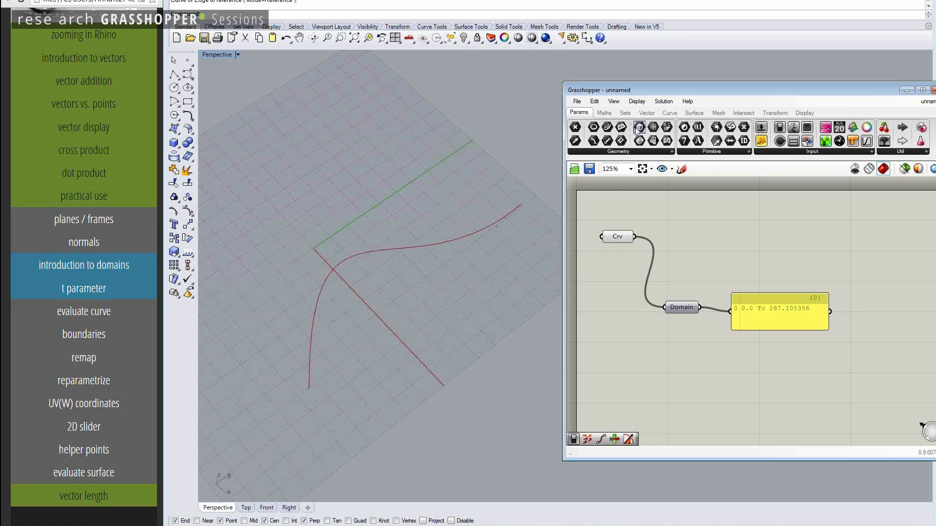
Step: Browse the Curve > Analysis list to place an Evaluate Curve component
click(668, 113)
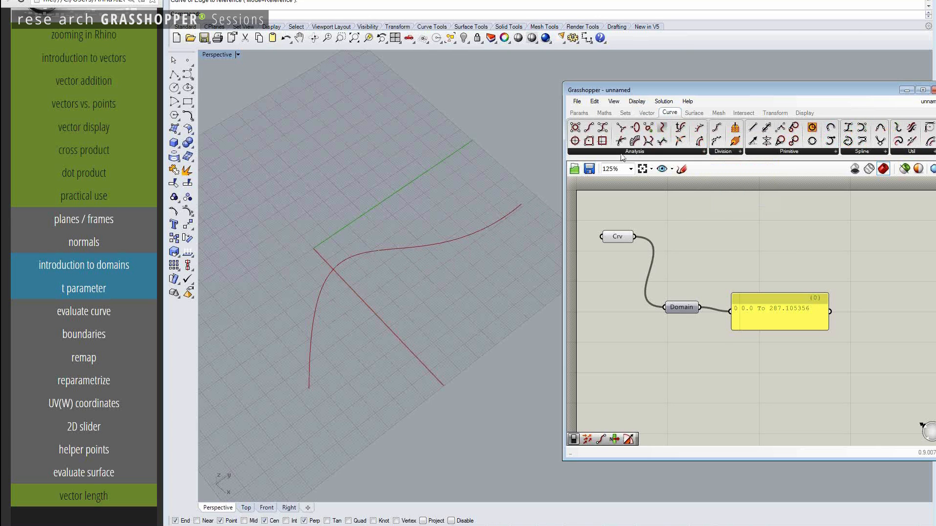
click(641, 151)
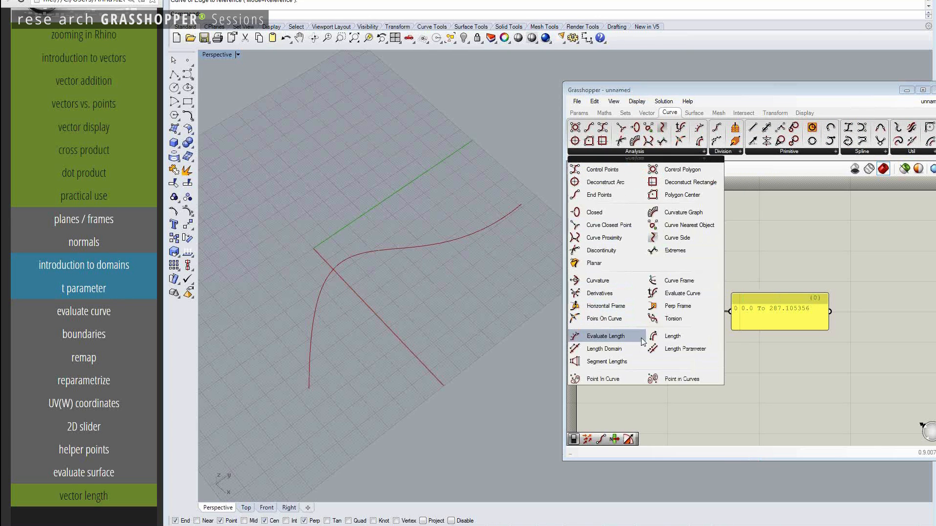
mouse_move(680, 365)
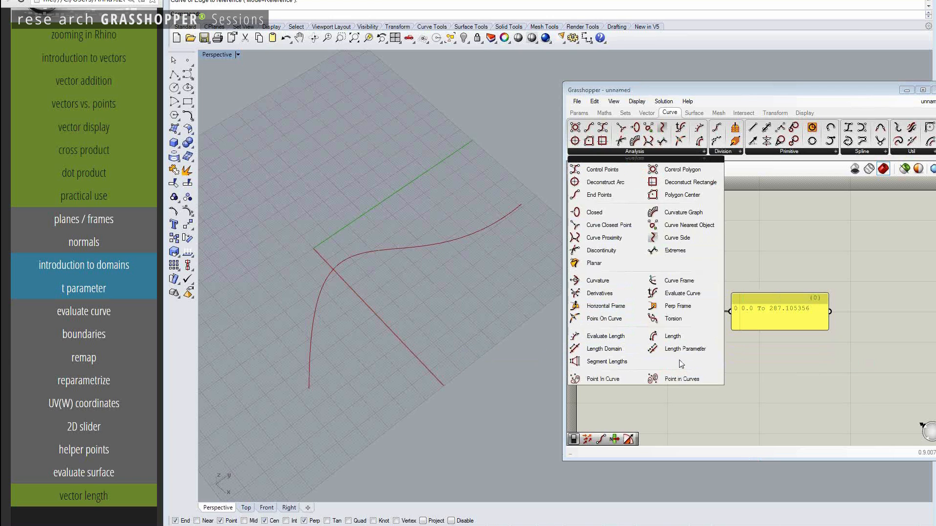
mouse_move(673, 336)
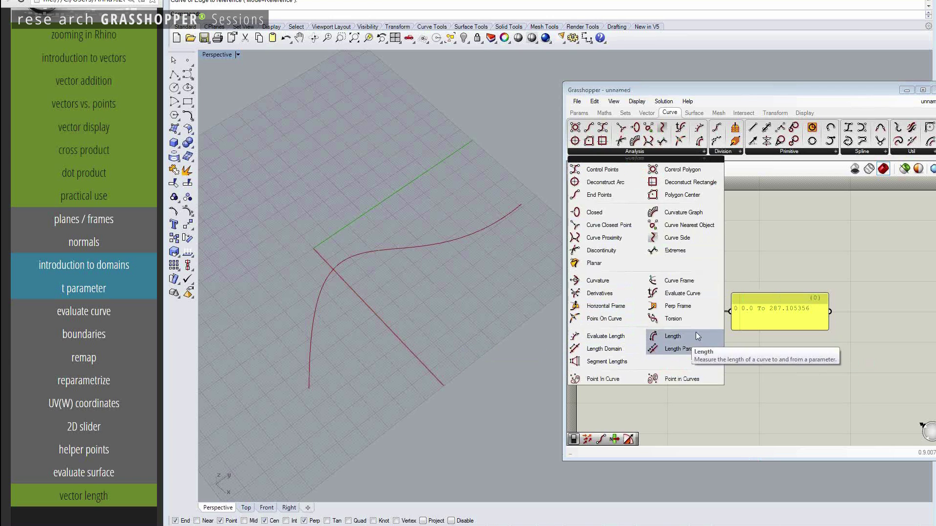
mouse_move(783, 247)
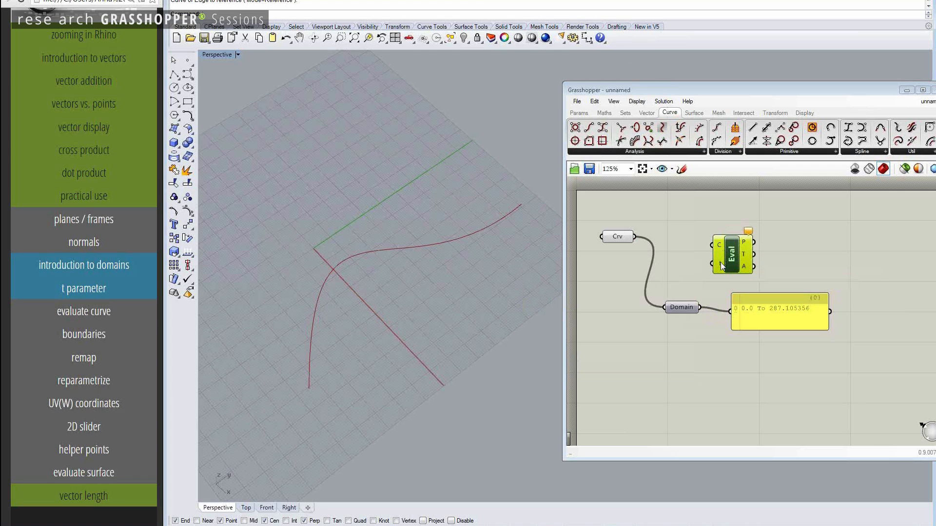
mouse_move(719, 266)
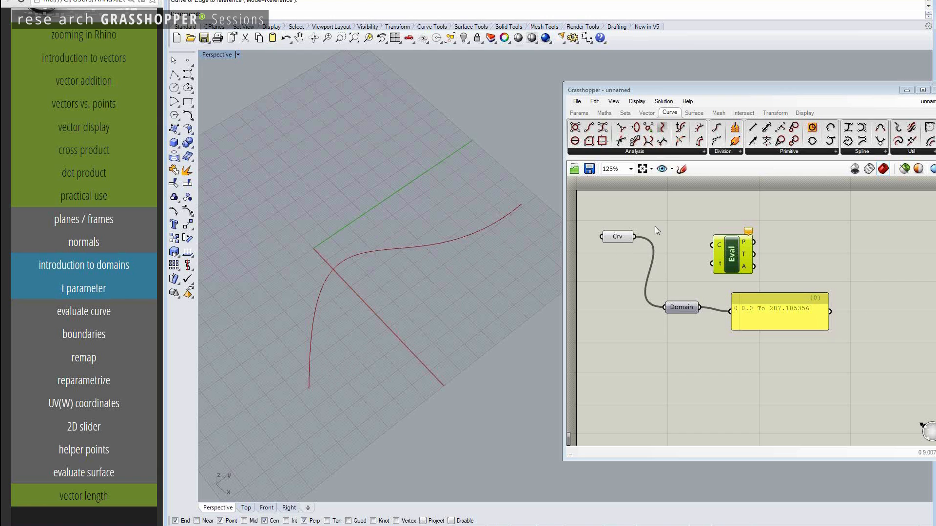
Step: Feed the Crv parameter into Evaluate Curve's C input and add a Parameter slider for t
drag(634, 236, 710, 244)
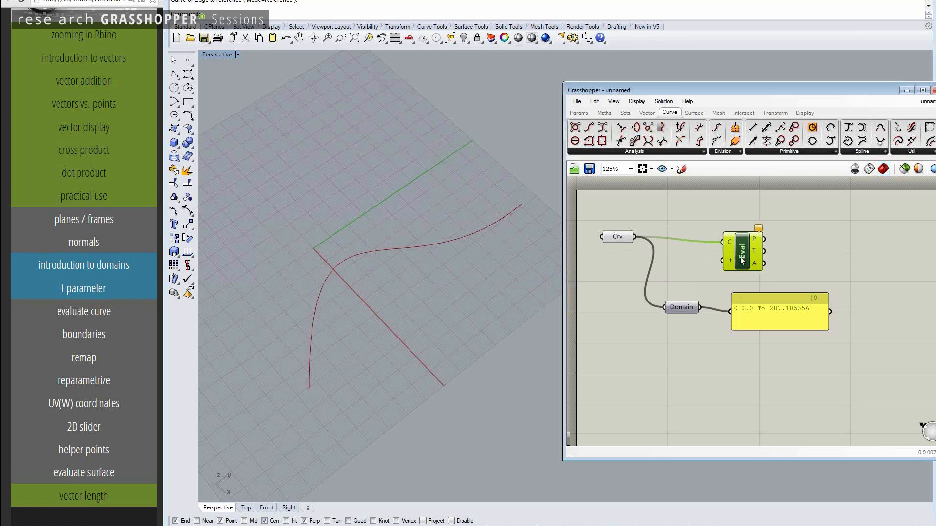
mouse_move(780, 345)
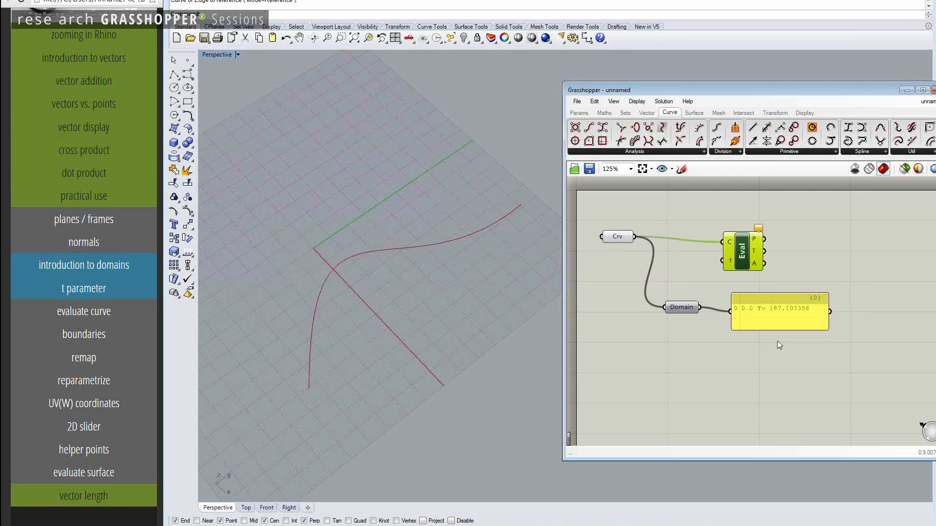
mouse_move(777, 315)
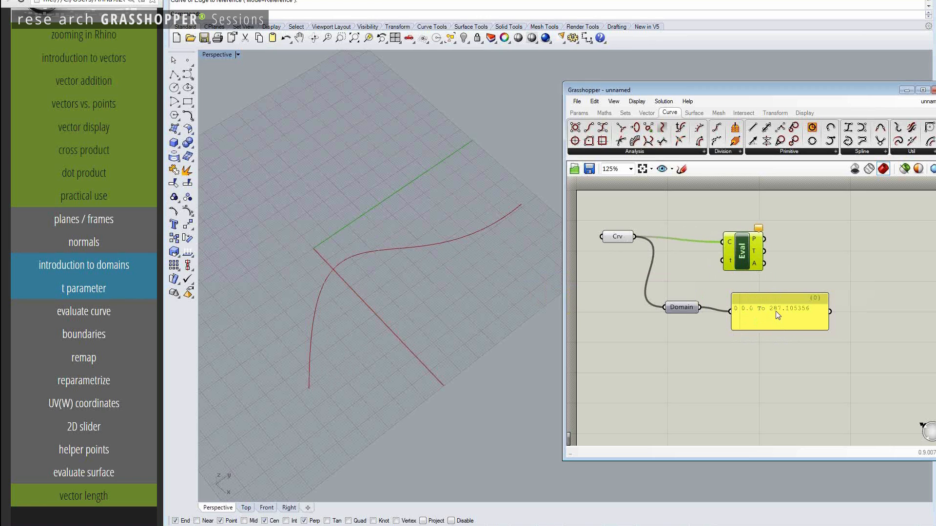
click(579, 113)
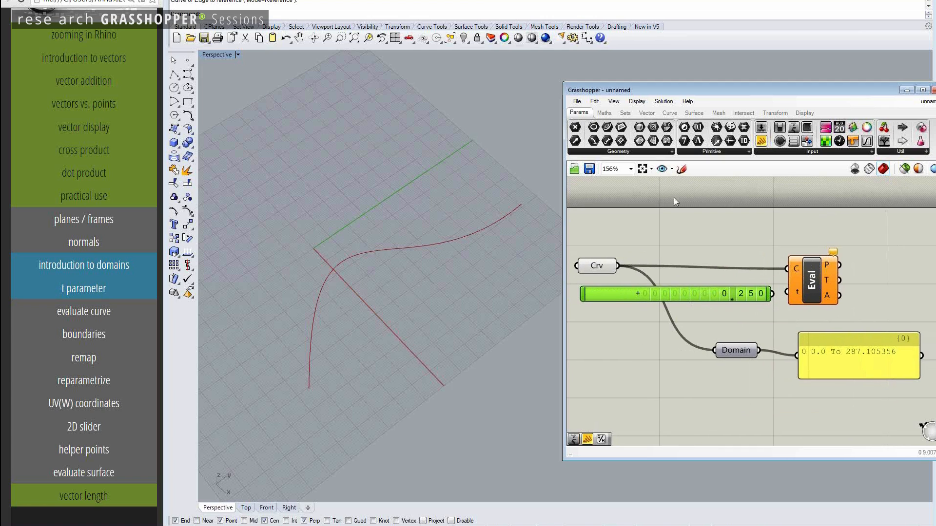
mouse_move(785, 301)
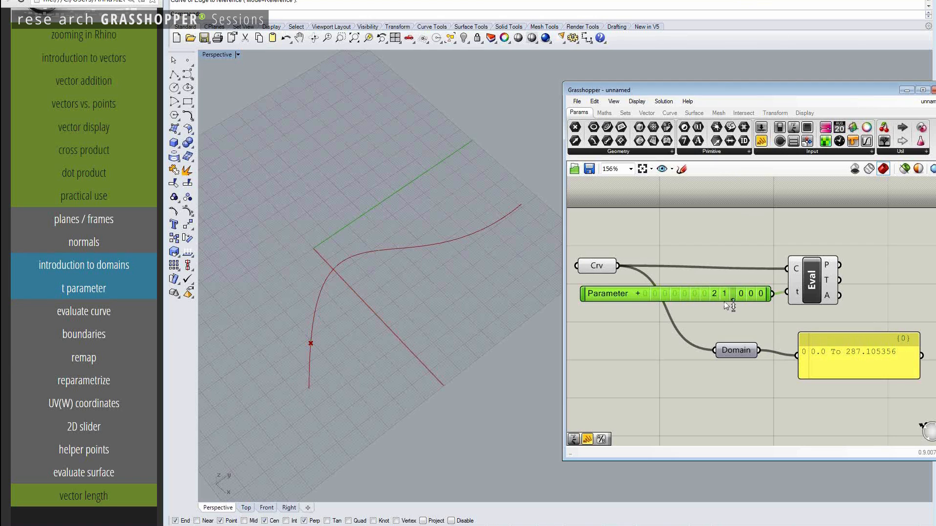
Step: Drag the Parameter slider to 272.1, placing the point near the curve's upper end
drag(724, 294, 734, 294)
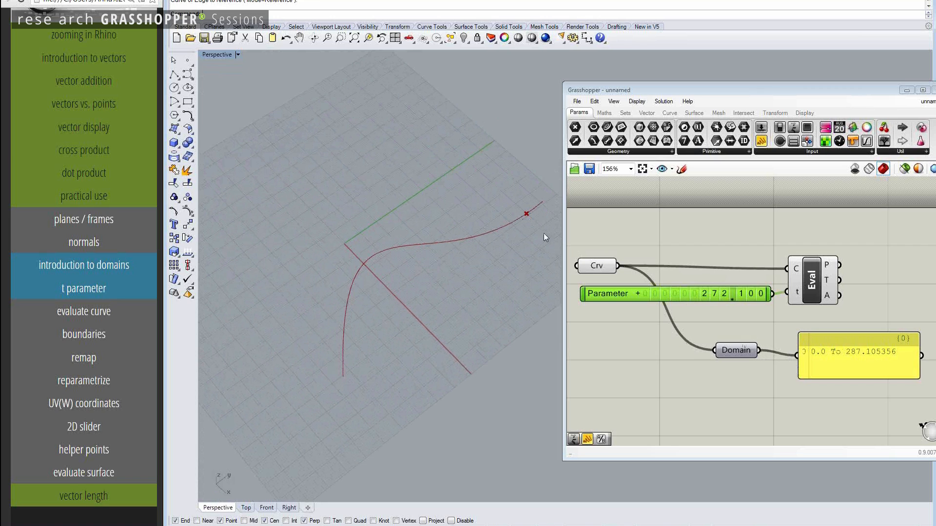
mouse_move(538, 208)
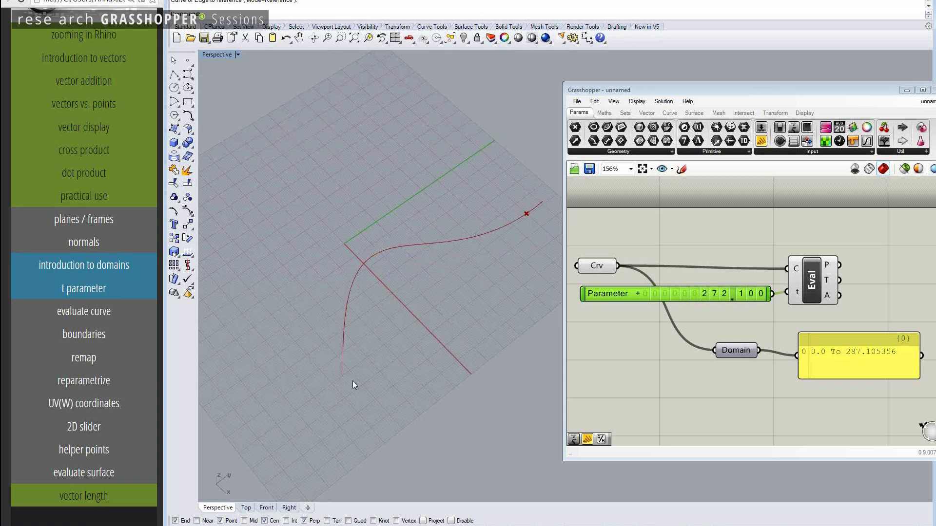
mouse_move(521, 252)
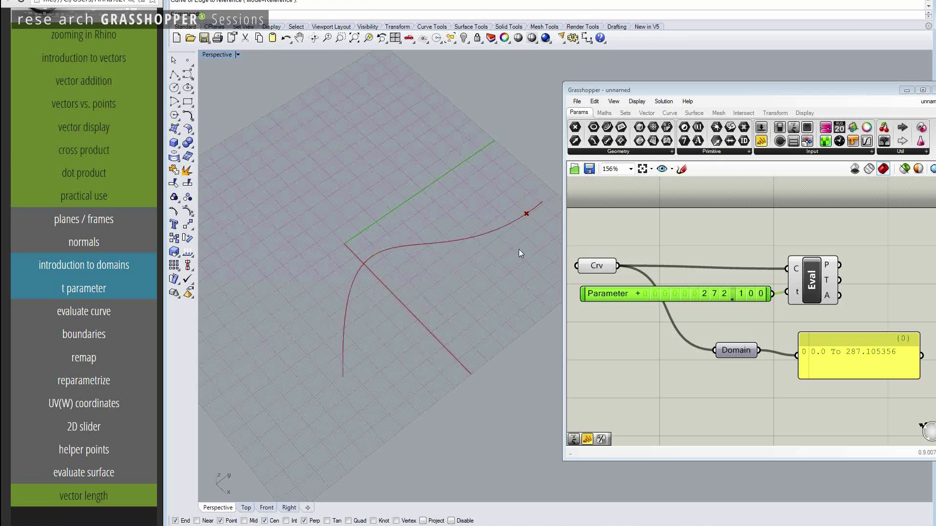
mouse_move(703, 276)
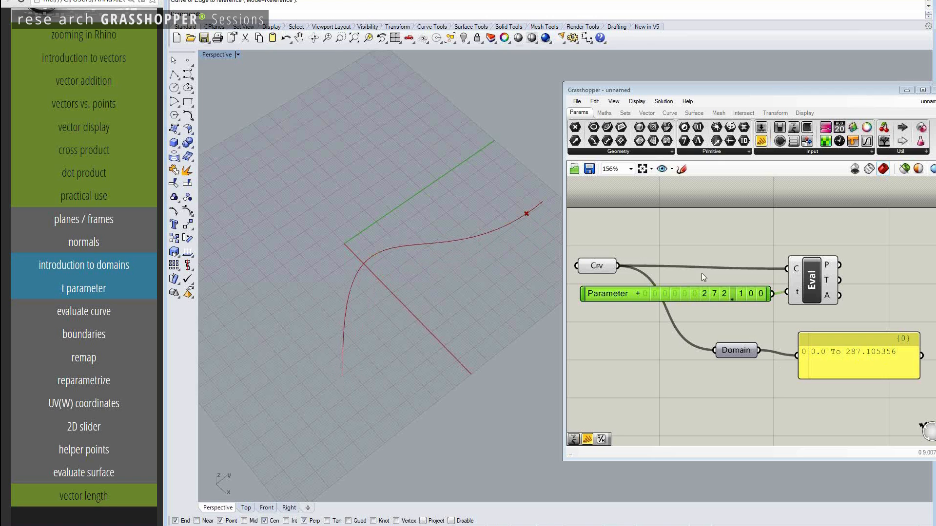
mouse_move(400, 259)
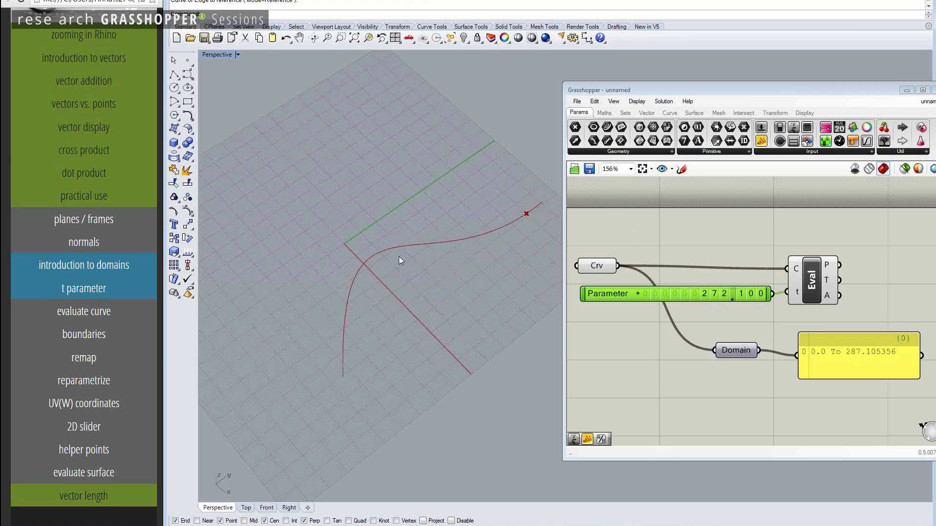
mouse_move(836, 367)
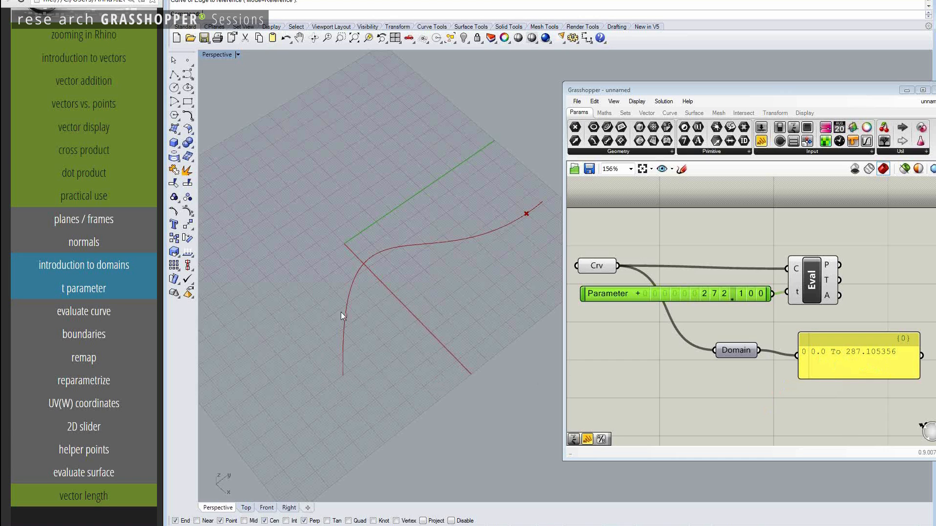
mouse_move(541, 208)
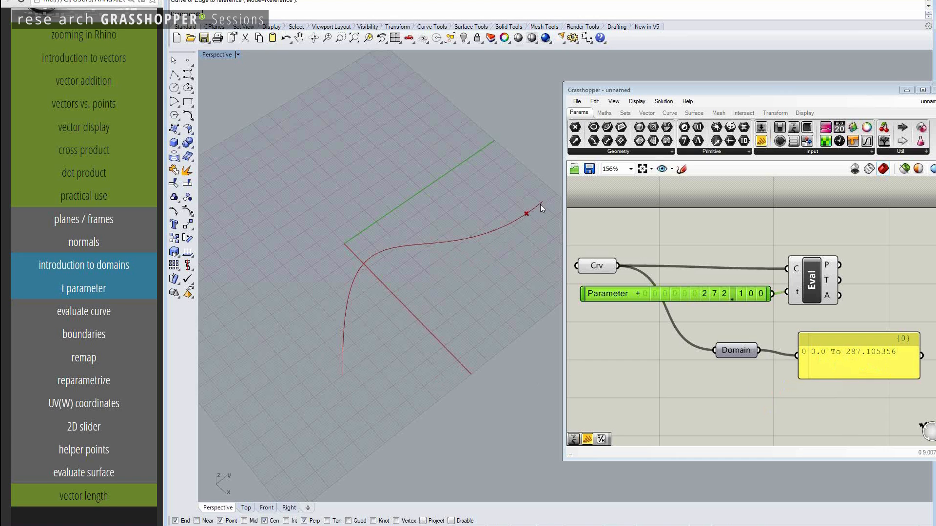
mouse_move(355, 342)
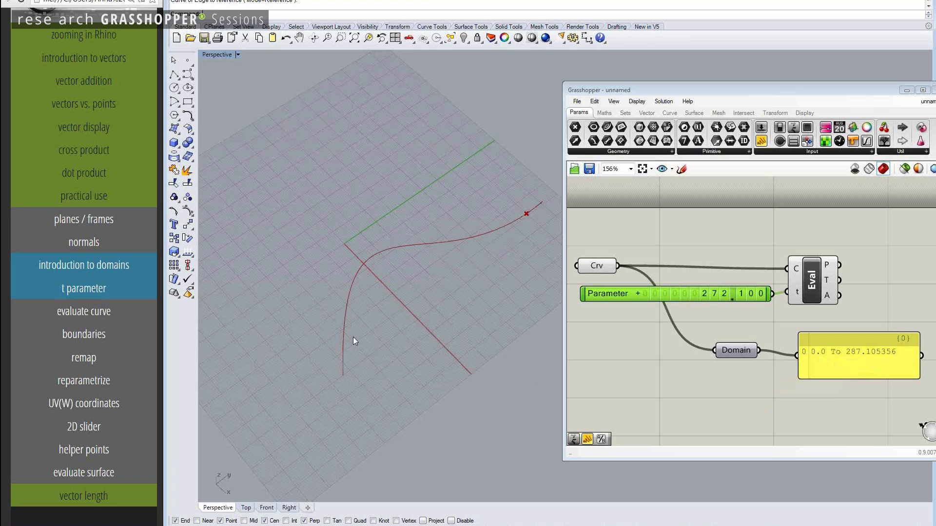
mouse_move(351, 368)
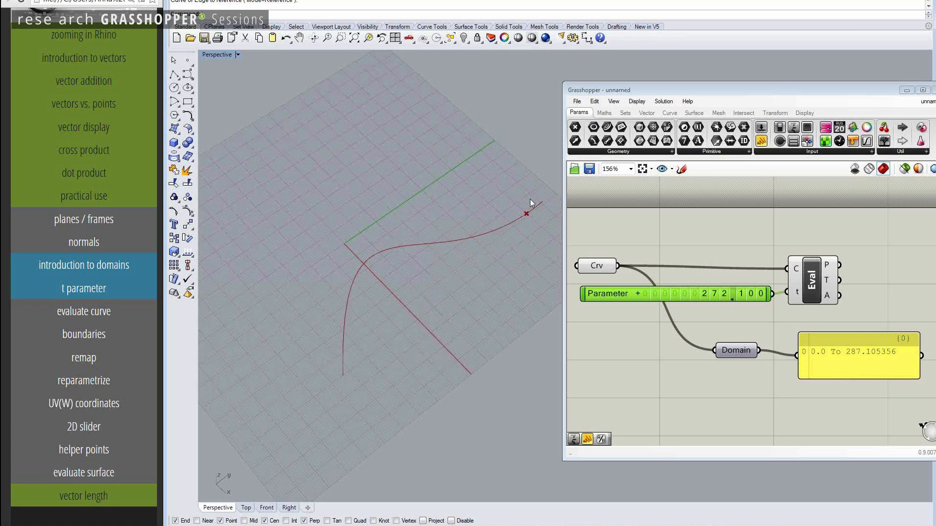
mouse_move(333, 108)
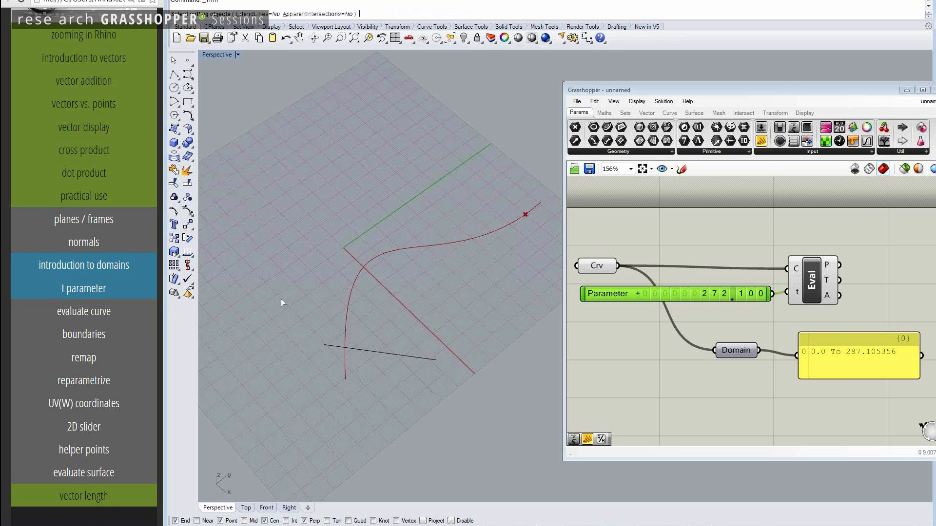
Step: Trim off the curve's lower end at the line, shifting the domain to 15.012317 To 287.105356
click(365, 356)
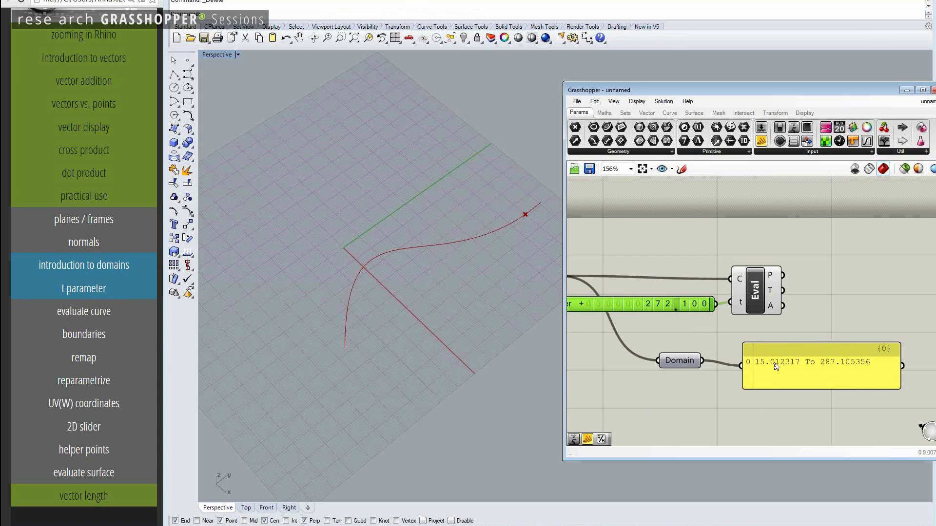
mouse_move(823, 371)
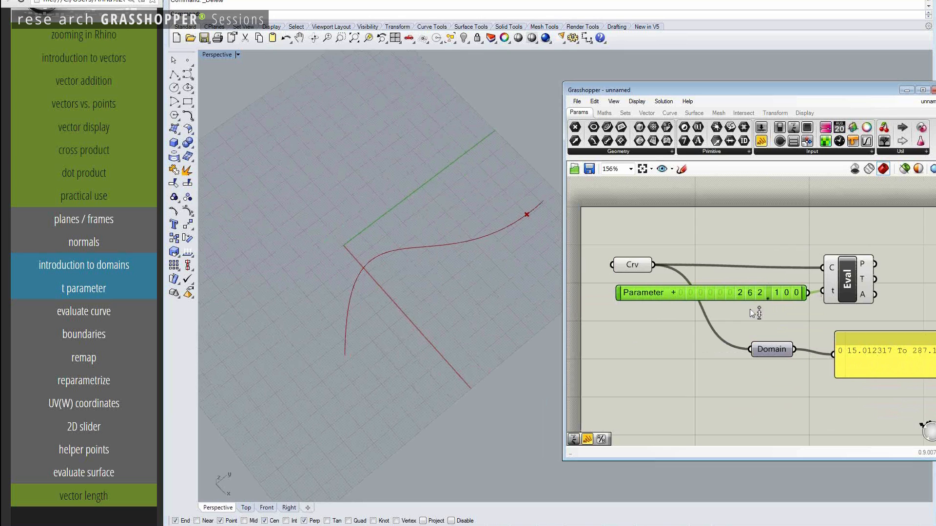
Step: Drag the Parameter slider to 212.1 so the point sits mid-curve
drag(764, 292, 740, 292)
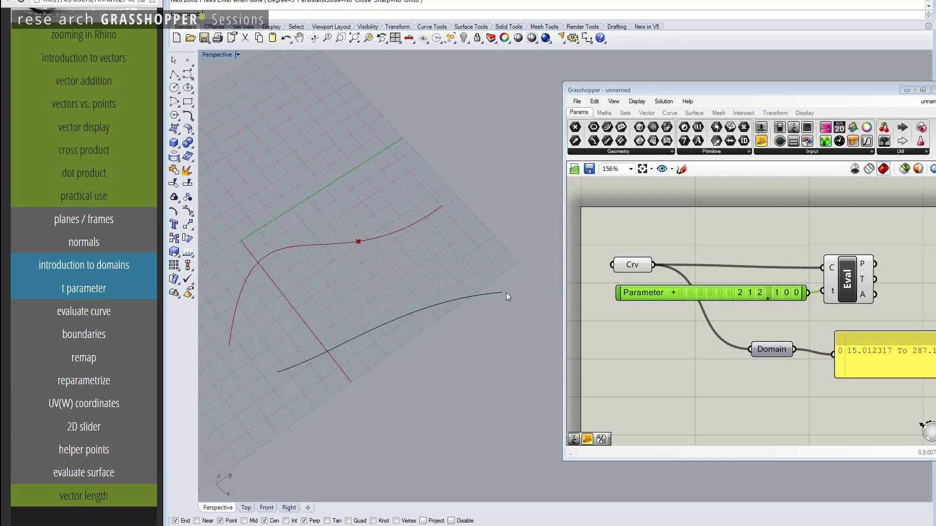
scroll(down, 3)
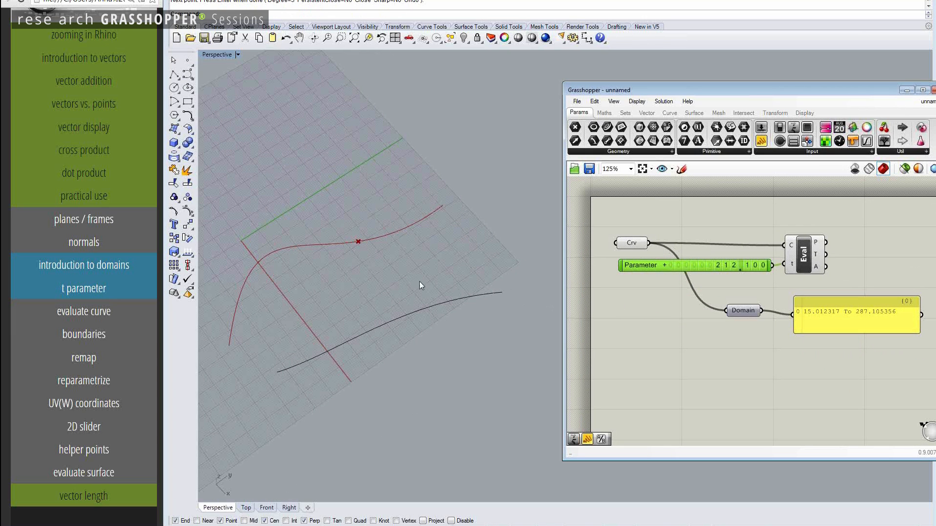
mouse_move(432, 235)
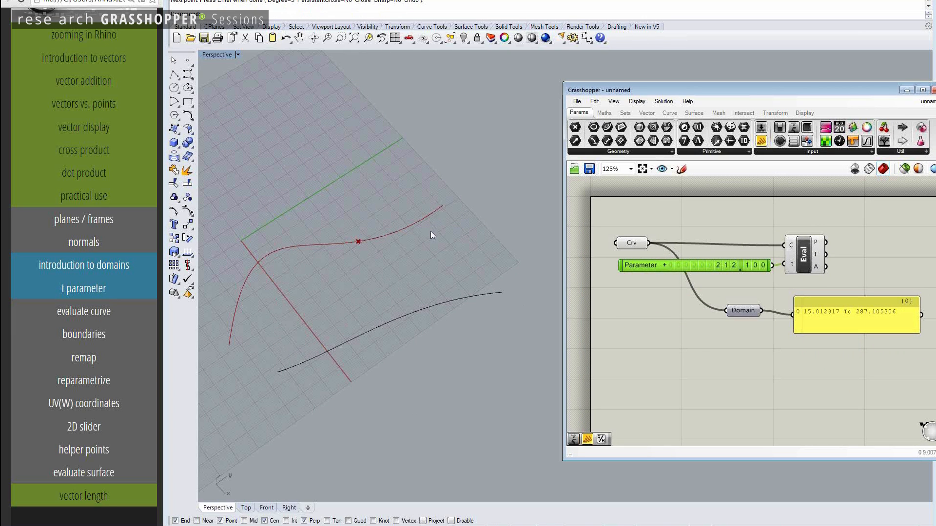
mouse_move(336, 351)
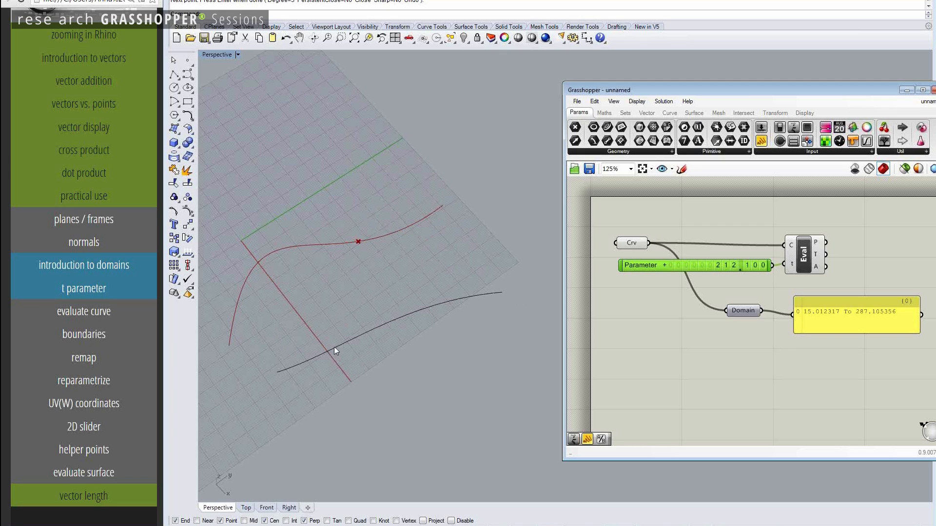
mouse_move(342, 362)
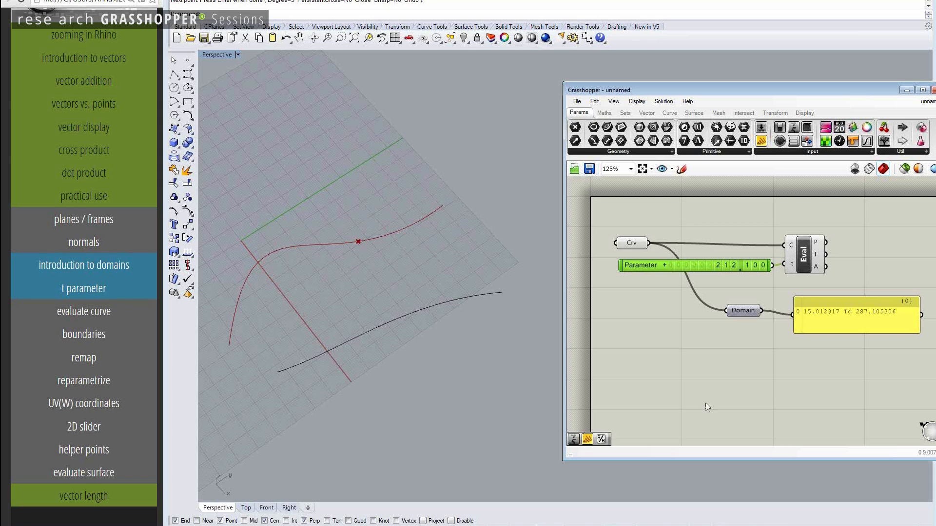
mouse_move(825, 345)
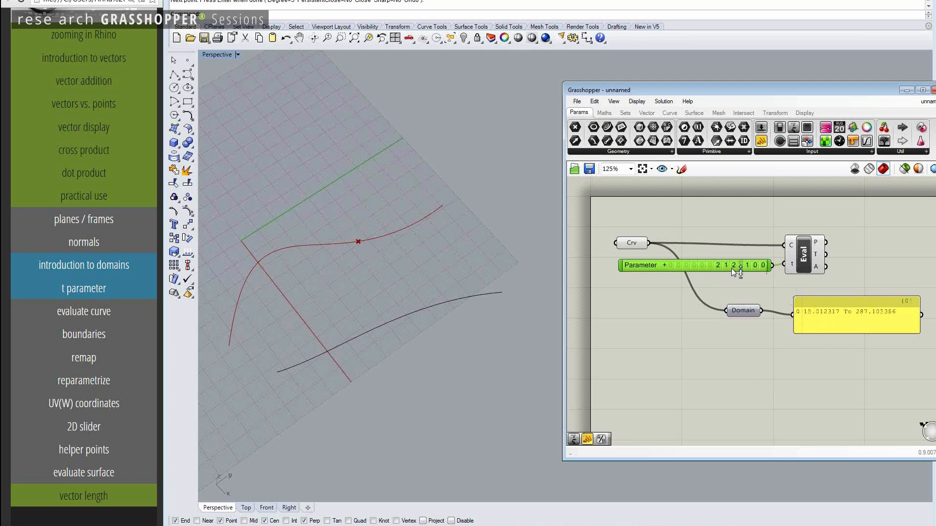
Step: Set t to 0 then nudge it to a single-digit value, still below the domain start
double_click(692, 265)
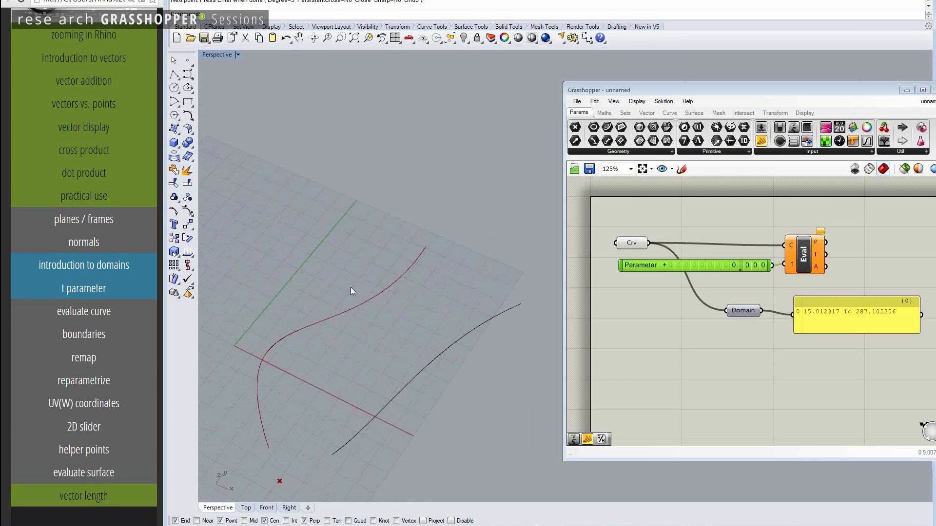
mouse_move(343, 325)
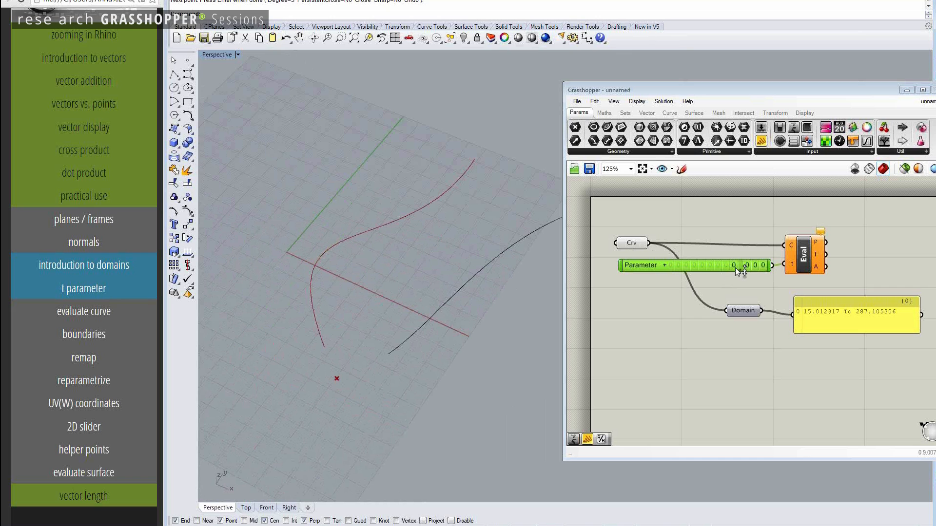
drag(734, 265, 733, 265)
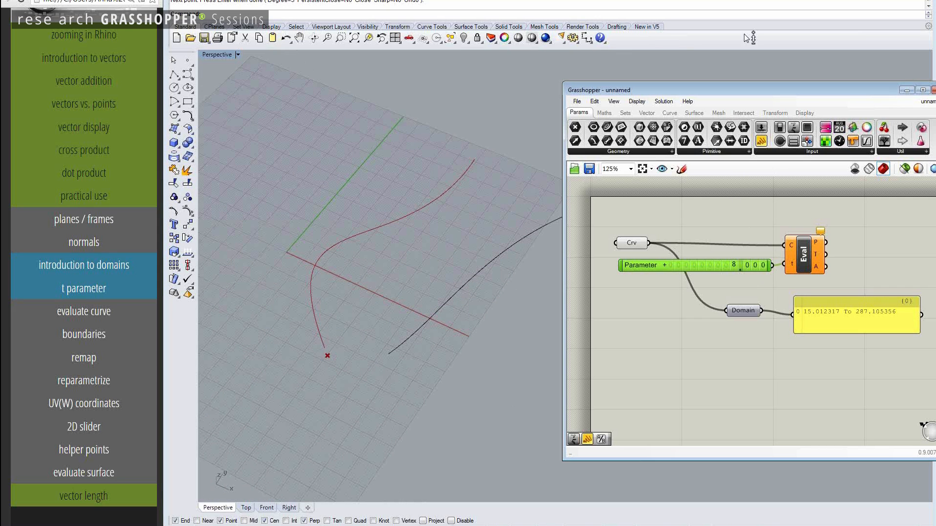